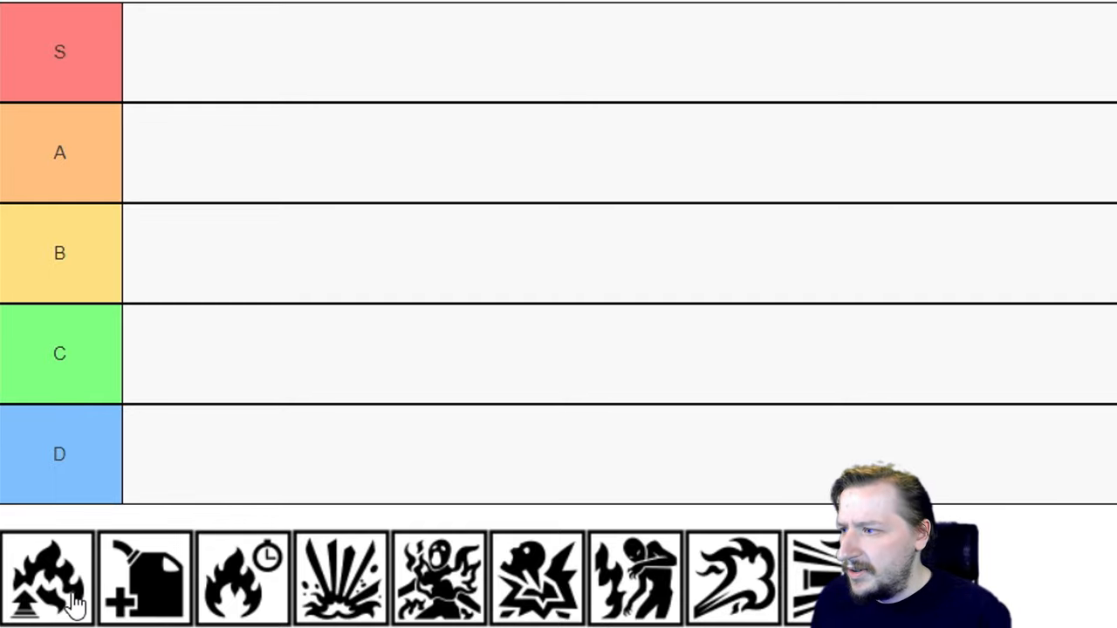
Move the flame-with-up-arrow Firebug skill icon into the A tier row
left_click_drag(47, 578, 171, 154)
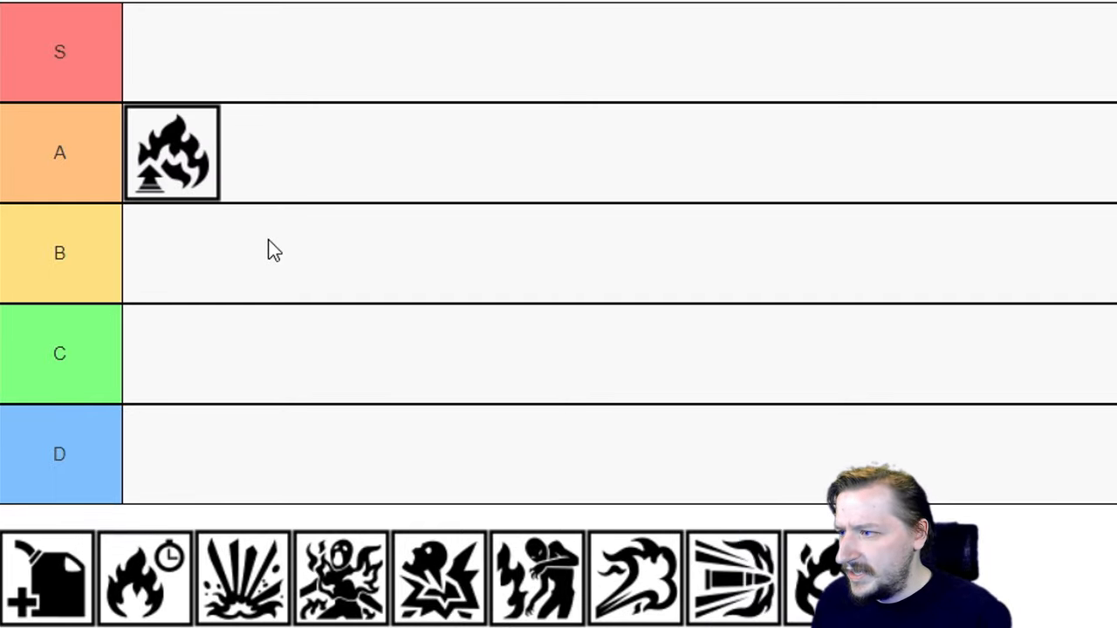
mouse_move(248, 171)
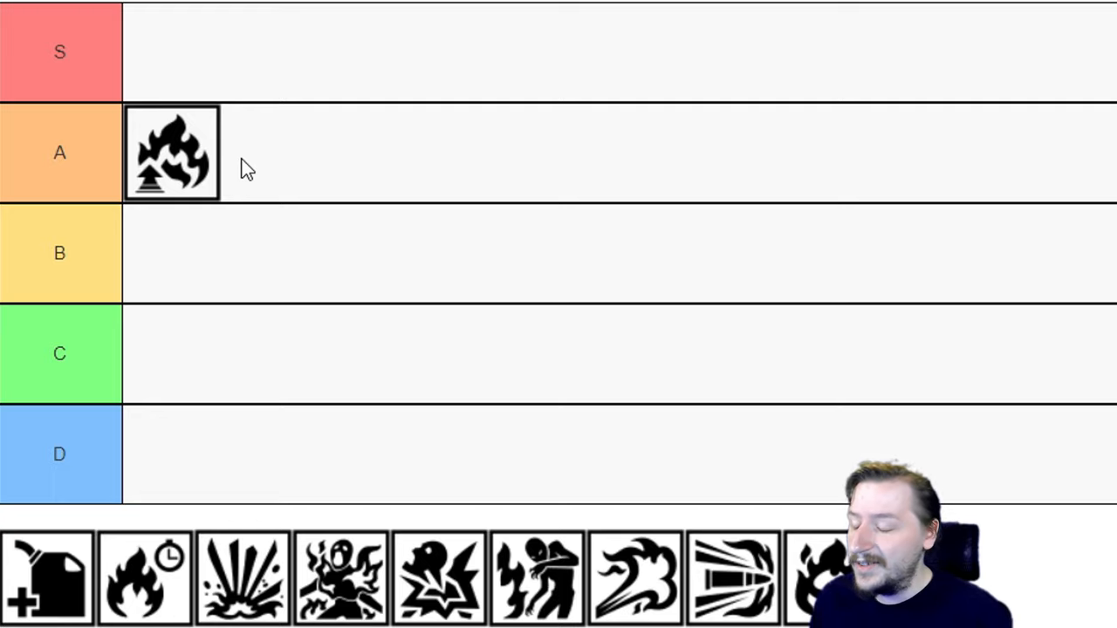
mouse_move(49, 576)
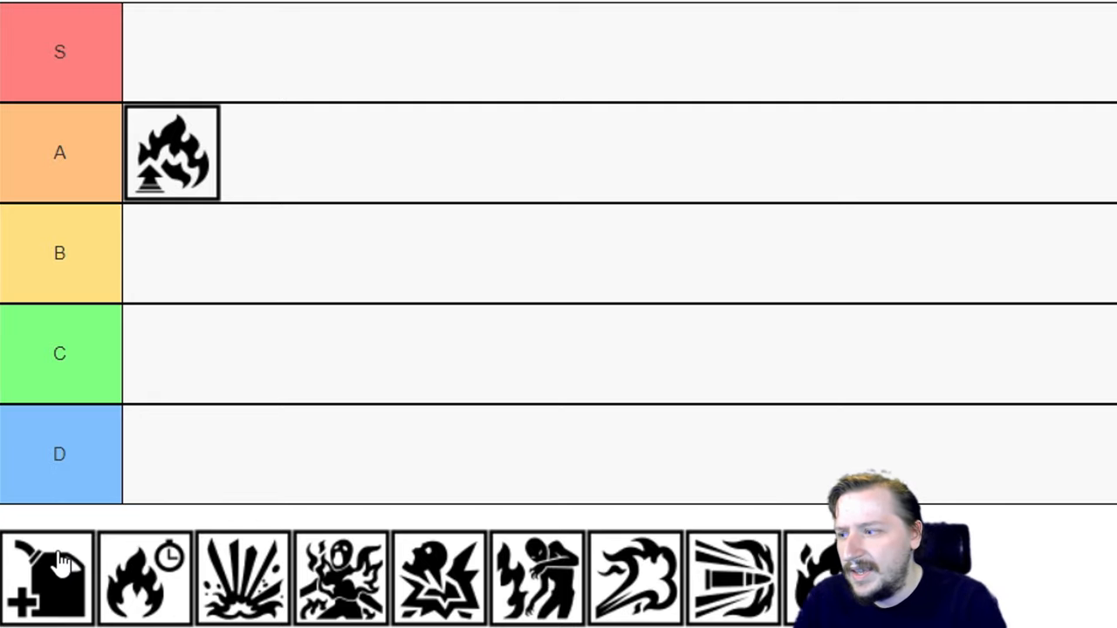
Move the fuel-can-with-plus skill icon into the A row next to the flame icon
left_click_drag(49, 576, 270, 154)
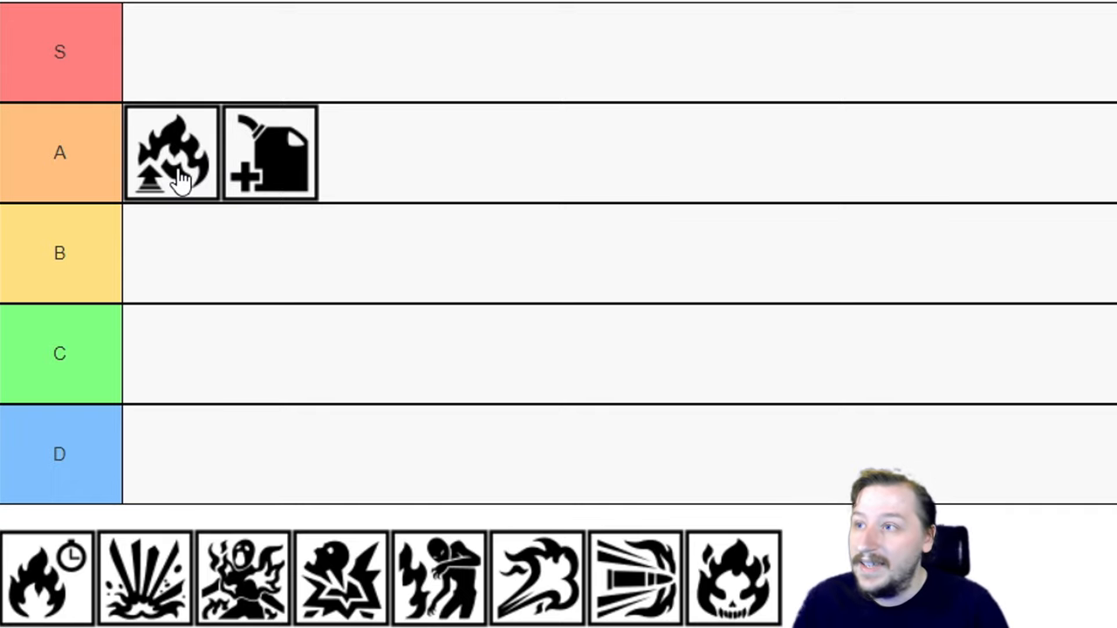
mouse_move(377, 195)
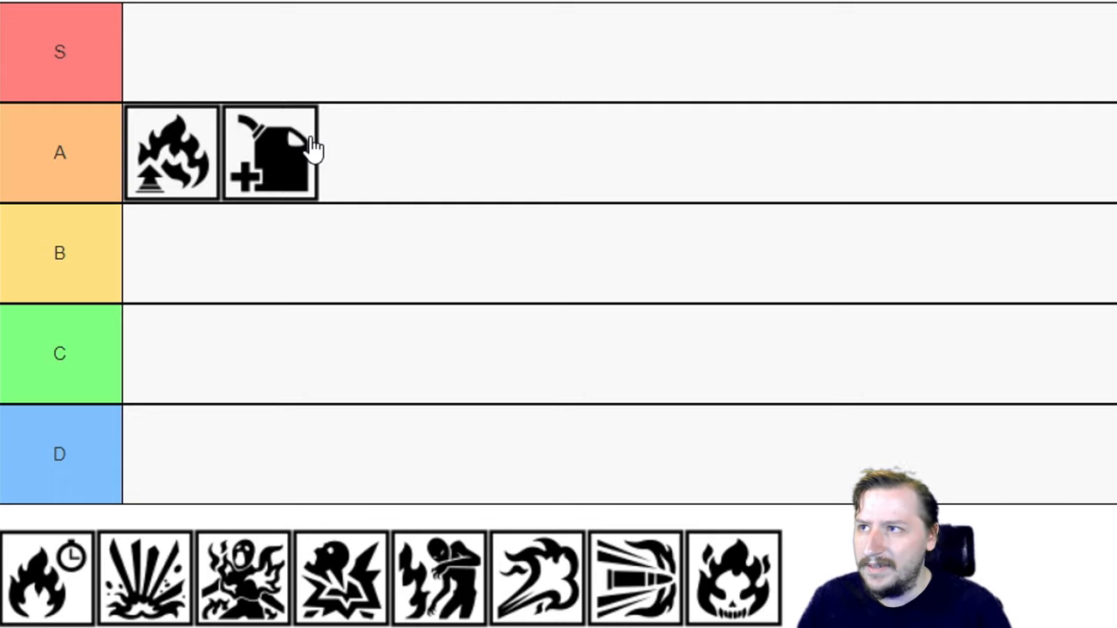
mouse_move(56, 602)
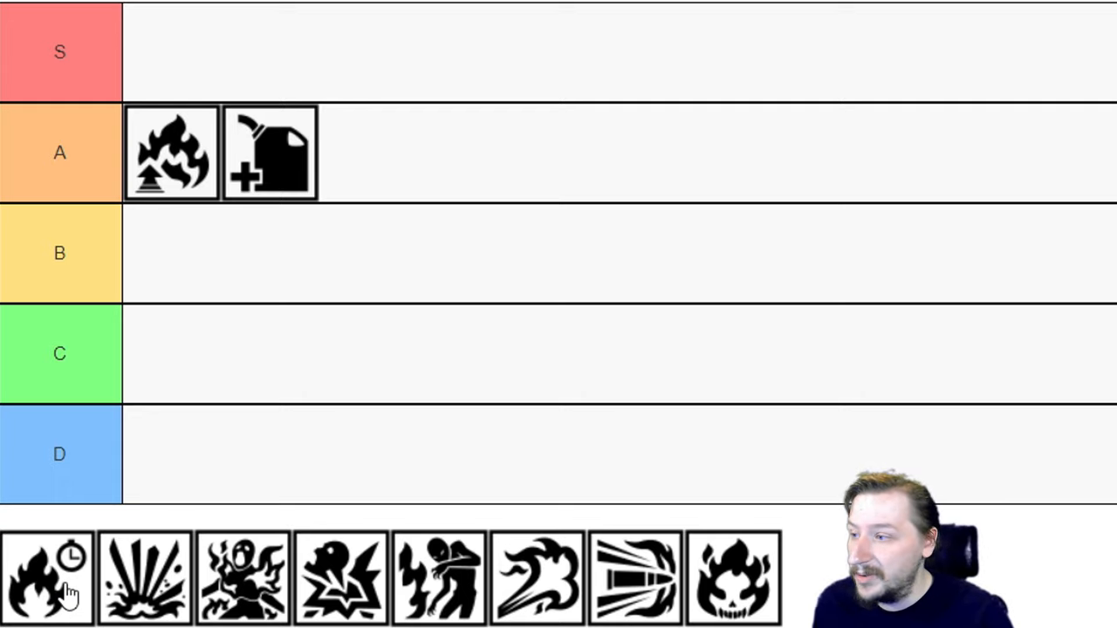
Move the flame-with-clock skill icon into the B row below the A-tier icons
left_click_drag(49, 578, 183, 265)
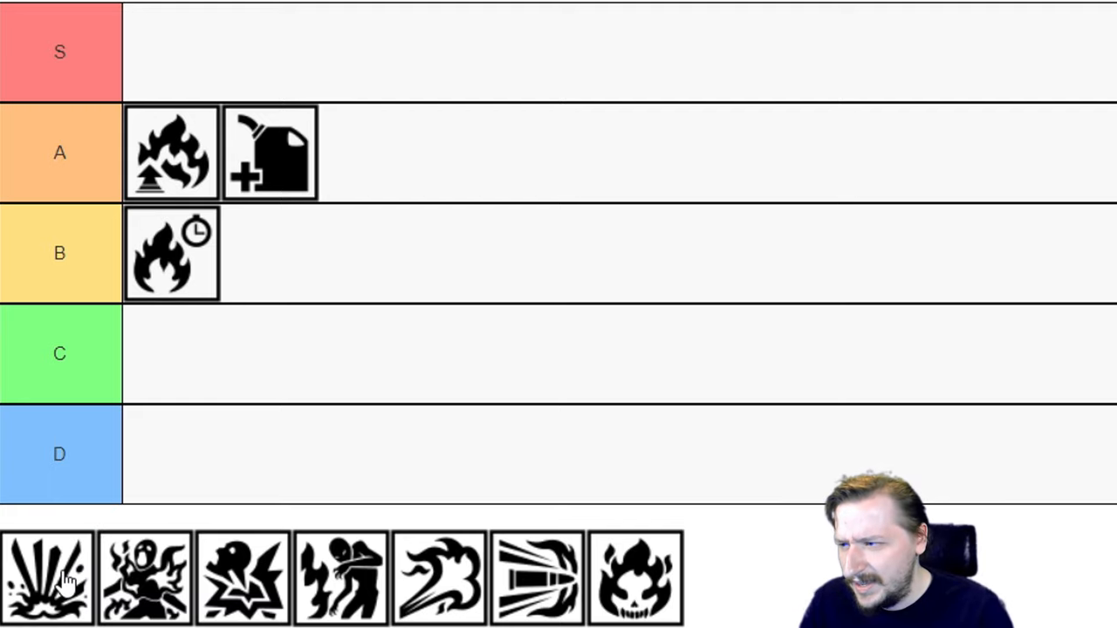
Move the explosion-burst skill icon into the S row as its first icon
left_click_drag(48, 578, 171, 52)
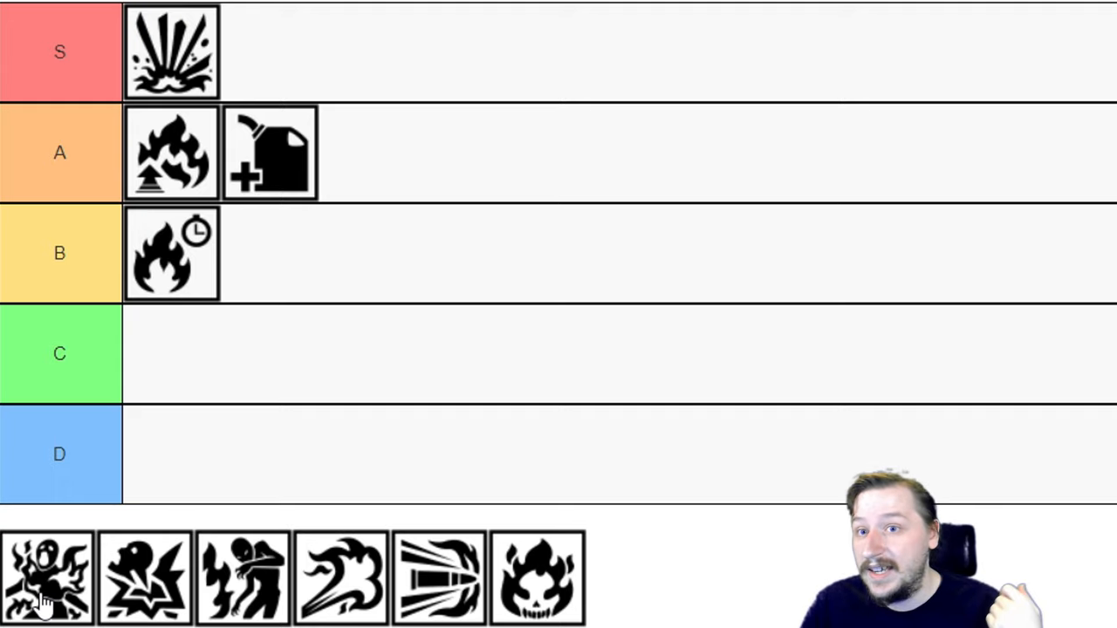
mouse_move(185, 314)
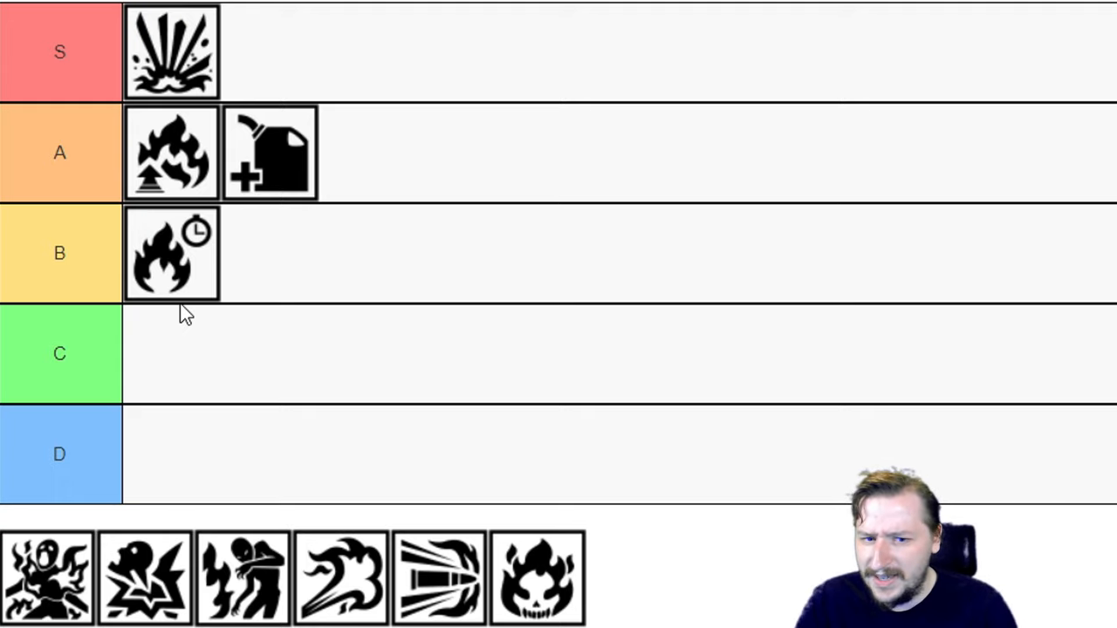
mouse_move(37, 565)
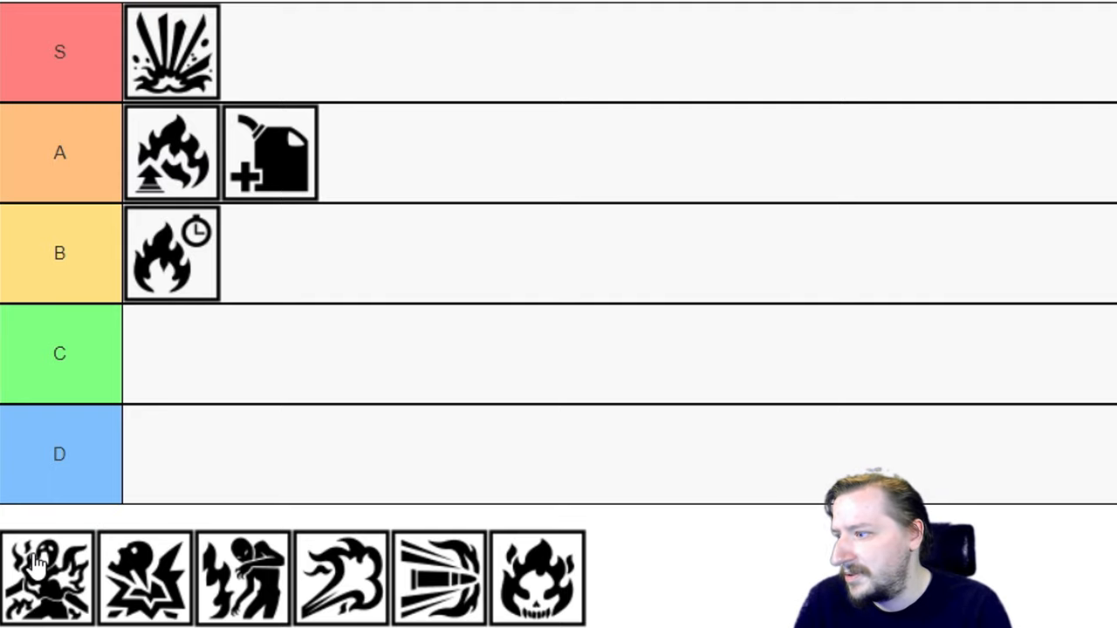
Move the burning-figure skill icon into the B row after the flame-clock icon
left_click_drag(49, 578, 269, 253)
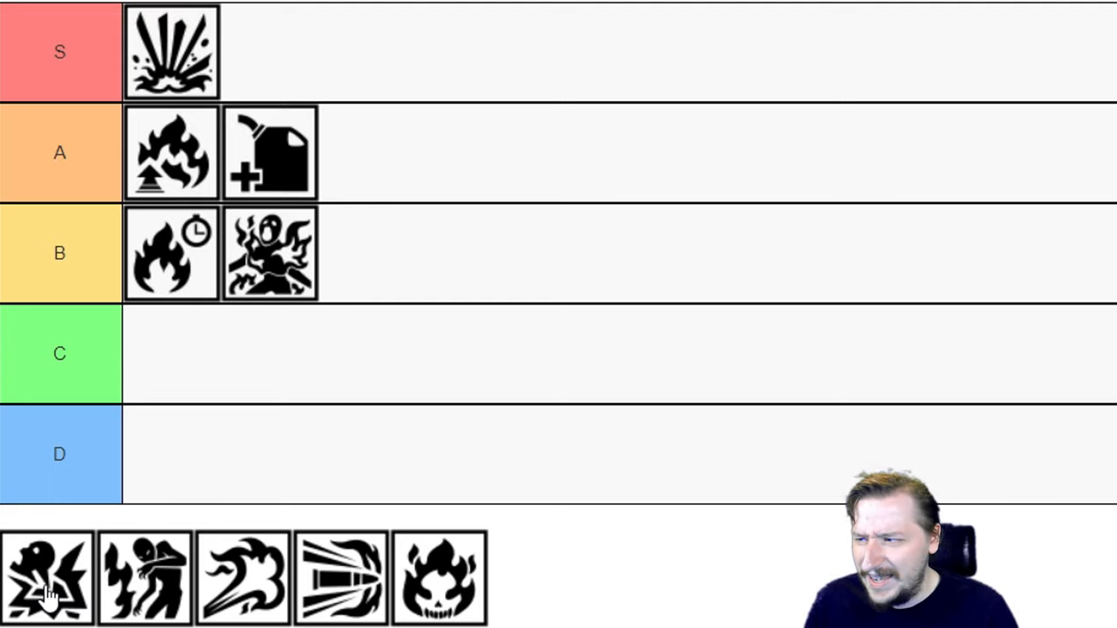
Move the spiky creature skill icon into the A row between the flame and fuel-can icons
left_click_drag(49, 578, 283, 154)
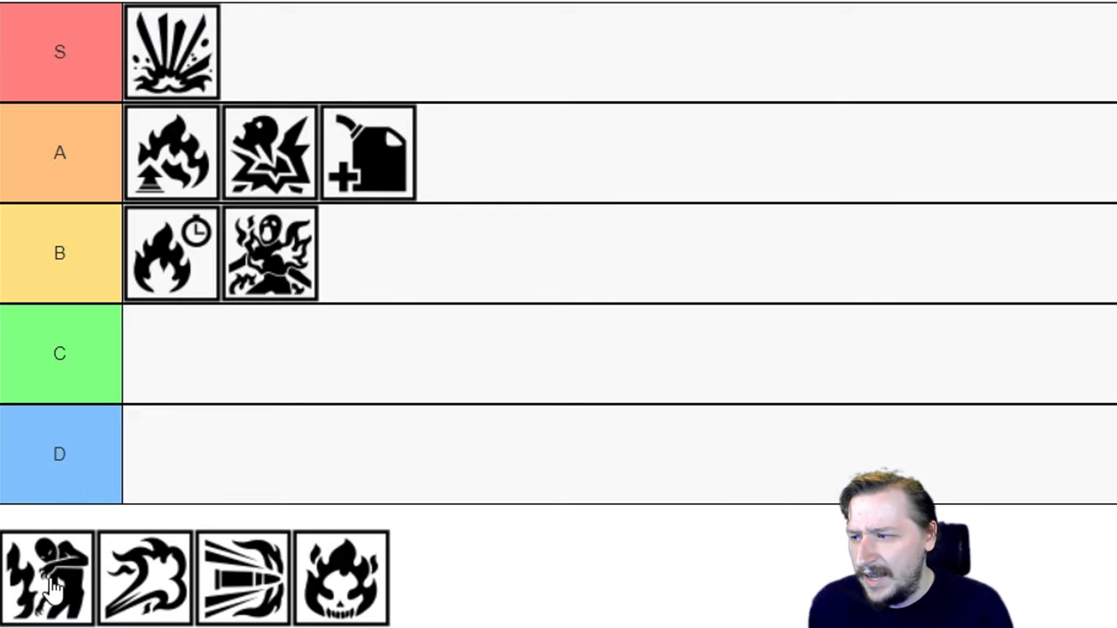
Move the crouching lightning-struck figure icon into the S row beside the explosion
left_click_drag(49, 578, 271, 53)
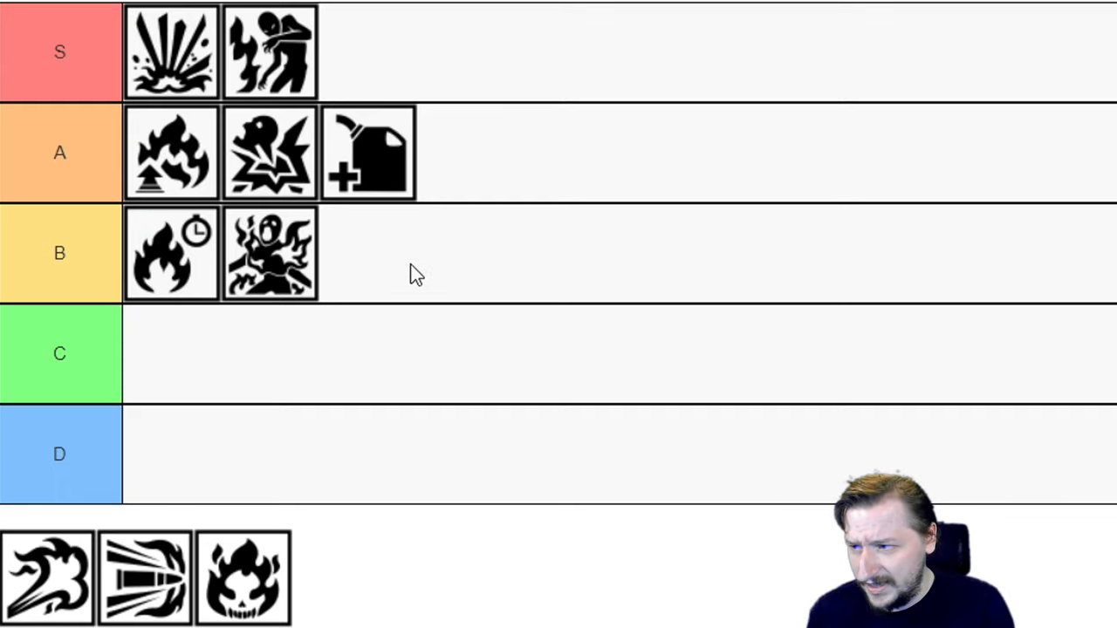
mouse_move(66, 567)
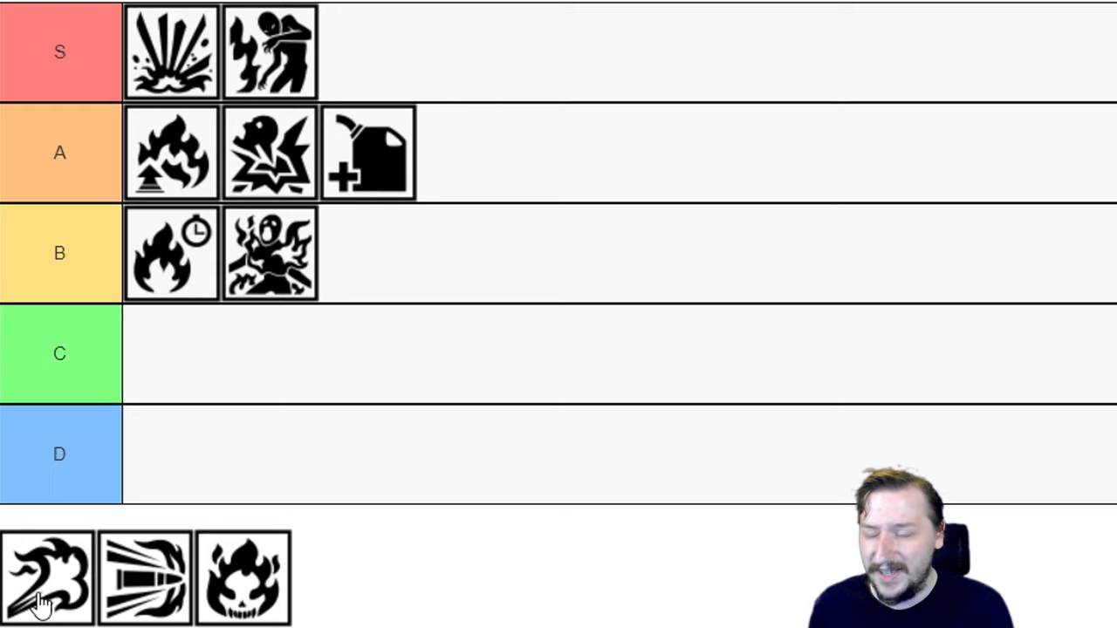
Move the swirling flame skill icon into the empty D row as its first entry
left_click_drag(49, 578, 171, 454)
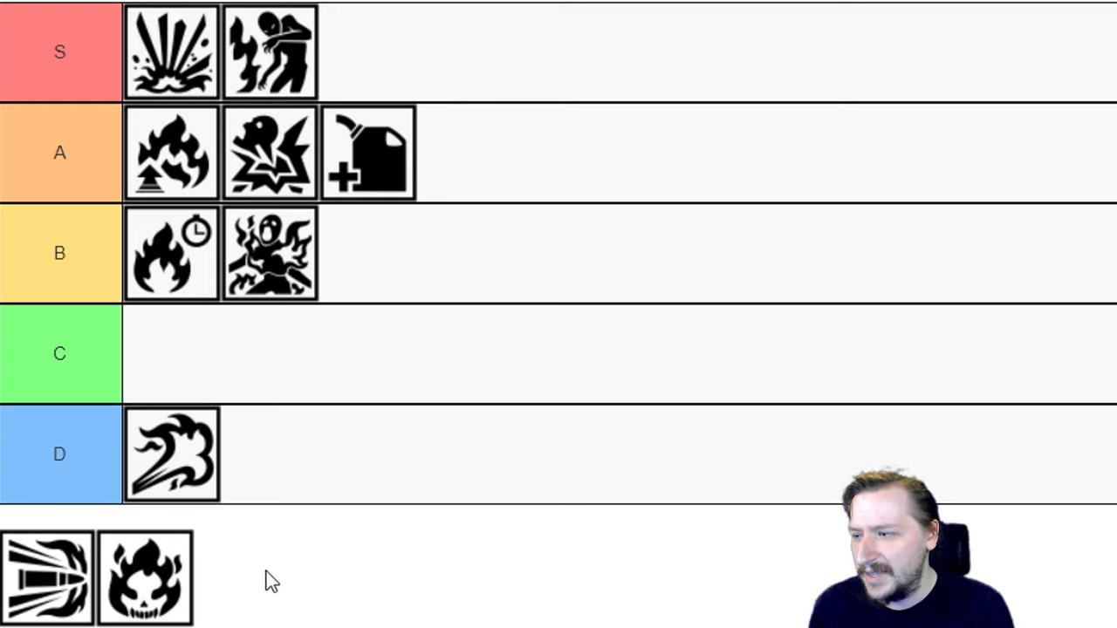
mouse_move(53, 580)
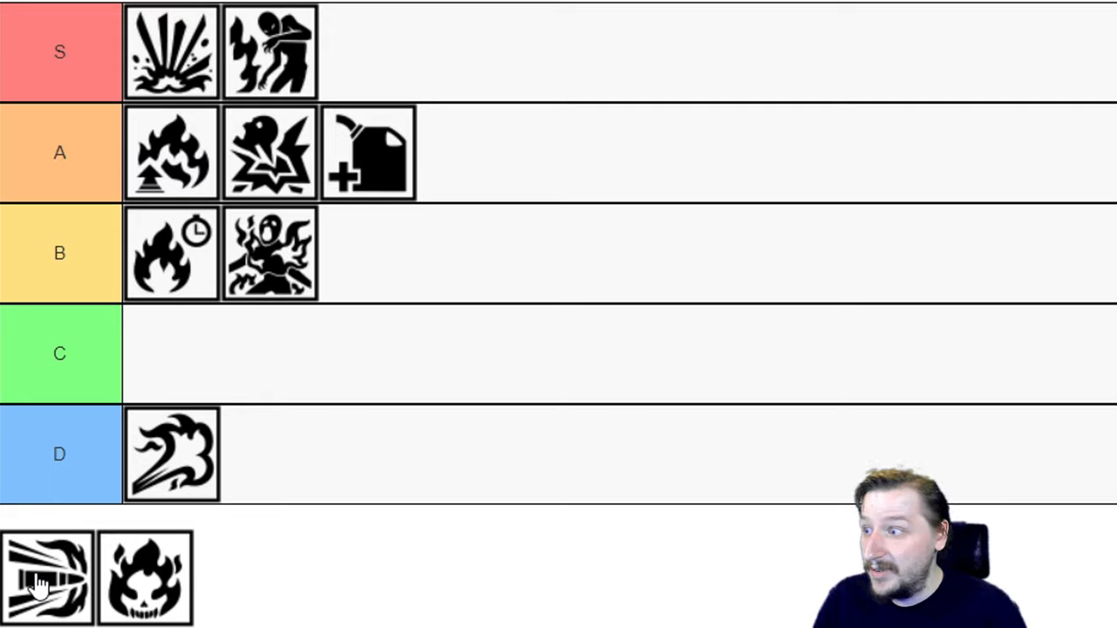
Lead the S row with the streaking beam icon and the B row with the flaming skull
left_click_drag(49, 578, 140, 53)
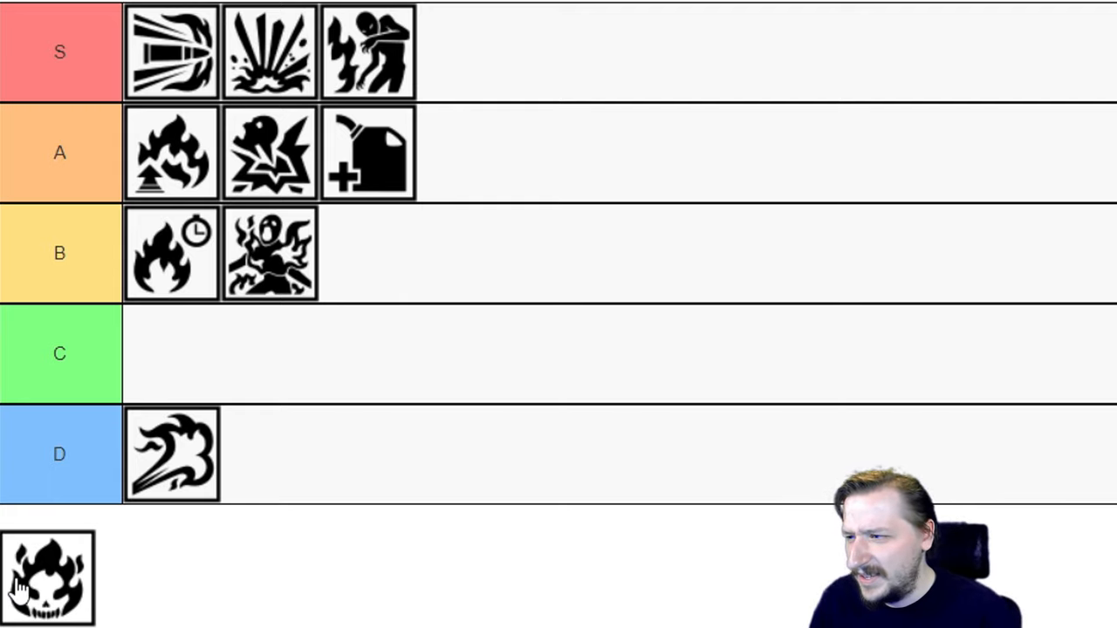
left_click_drag(49, 576, 171, 253)
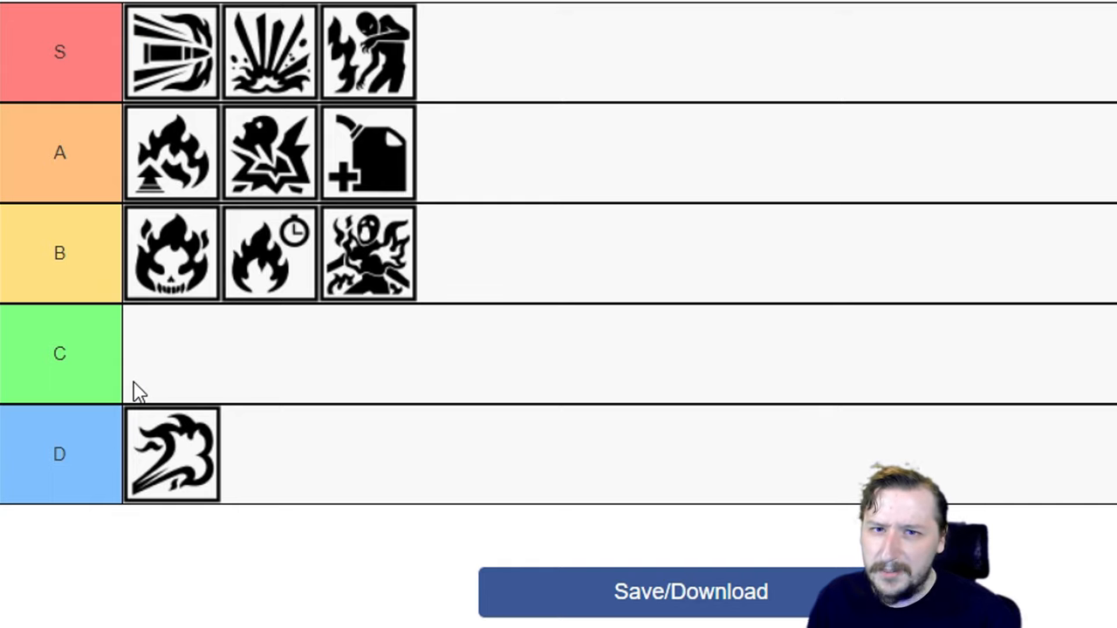